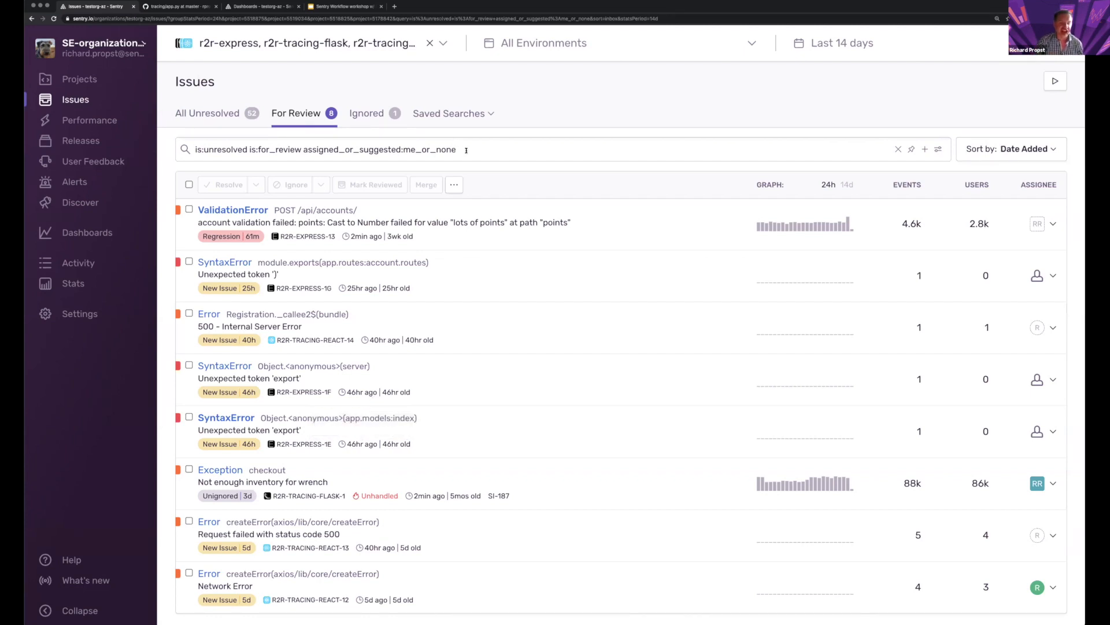
pyautogui.moveTo(366, 236)
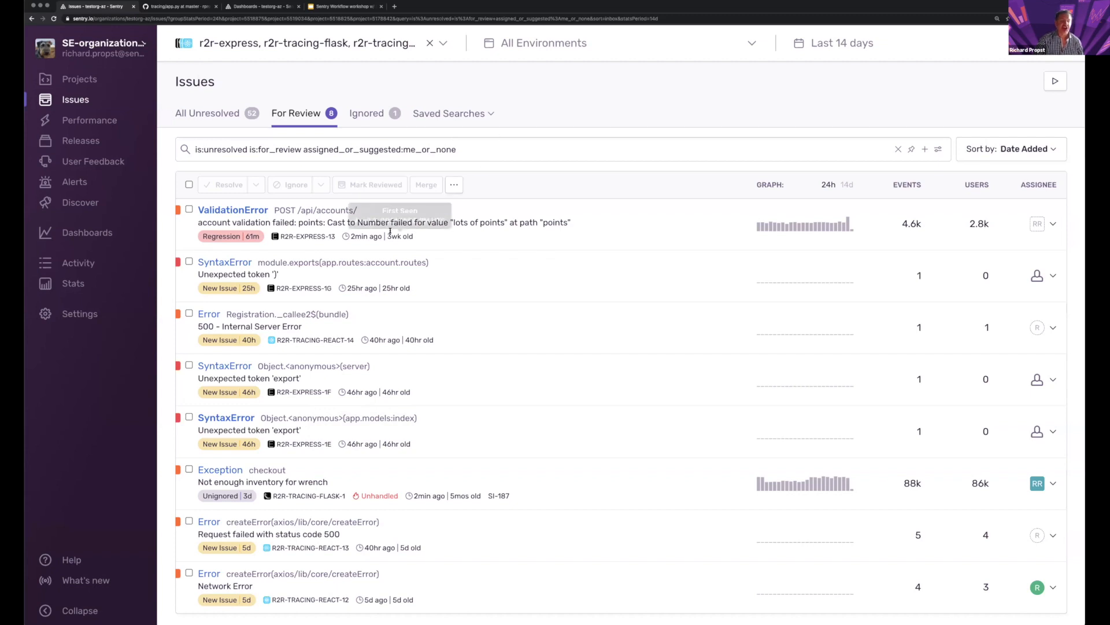
pyautogui.moveTo(469, 243)
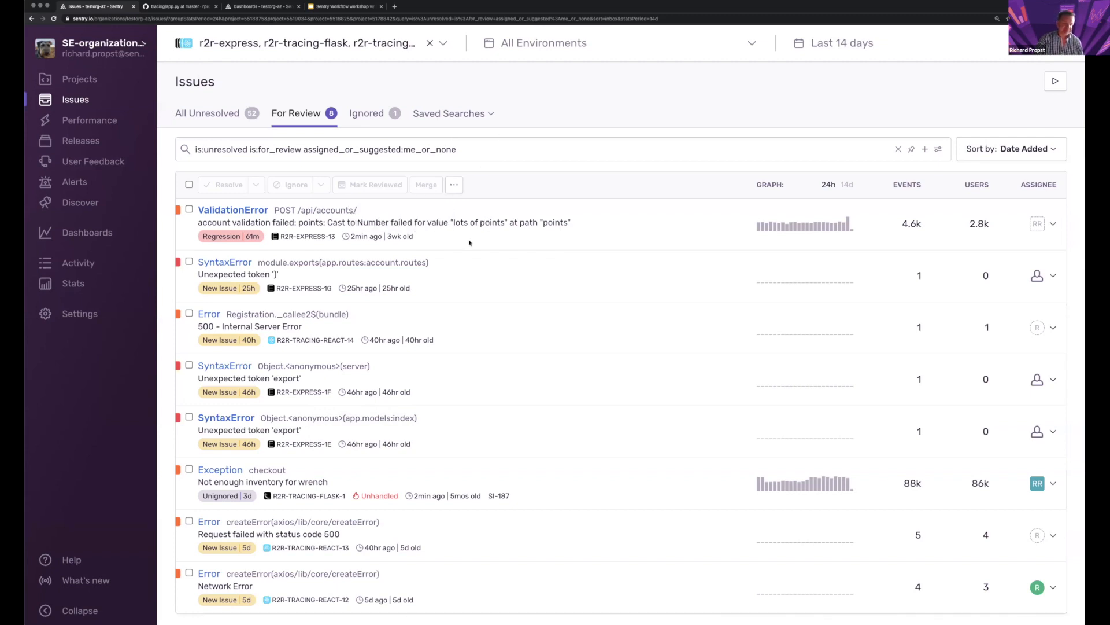
pyautogui.moveTo(331, 466)
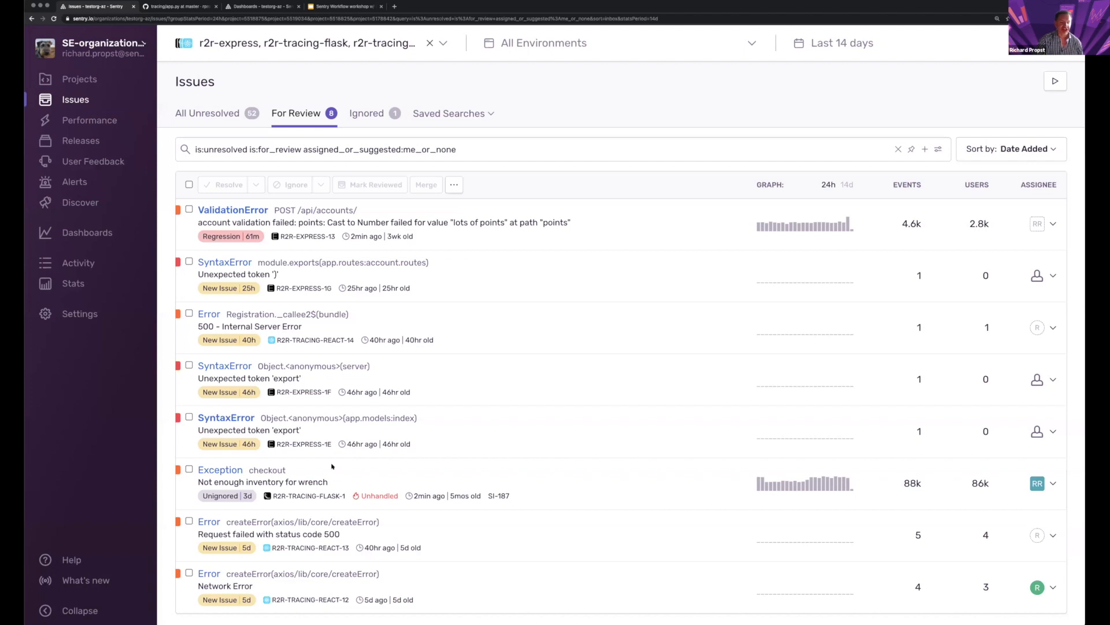
# - Scroll the For Review list to the checkout 'Not enough inventory for wrench' exception
pyautogui.scroll(-3)
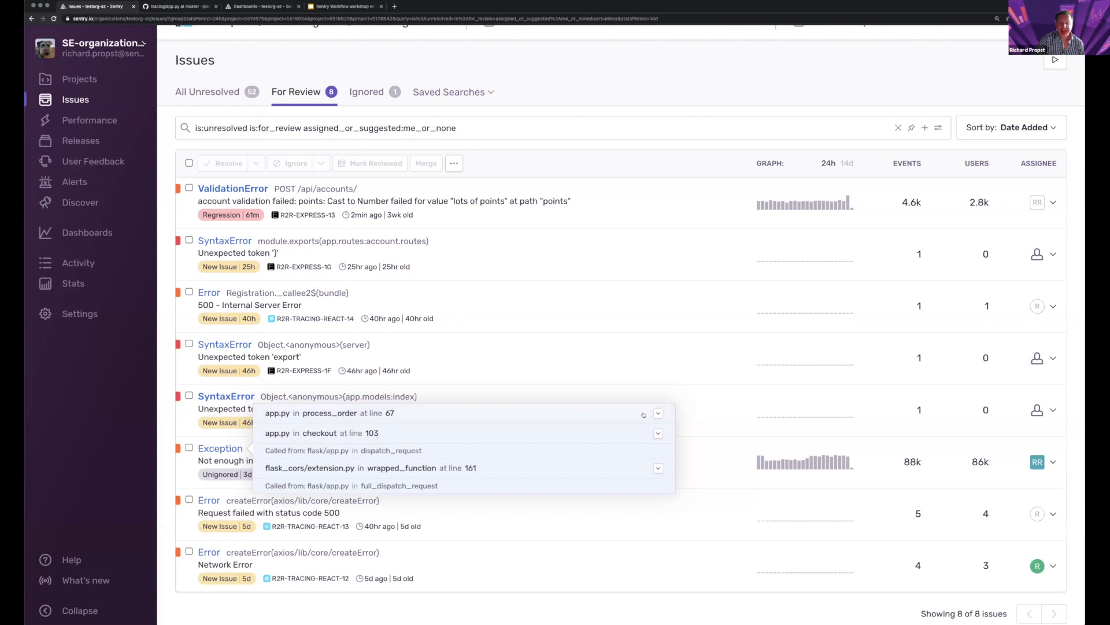
# - Expand the app.py process_order frame at line 67 and start source-code linking
pyautogui.click(657, 413)
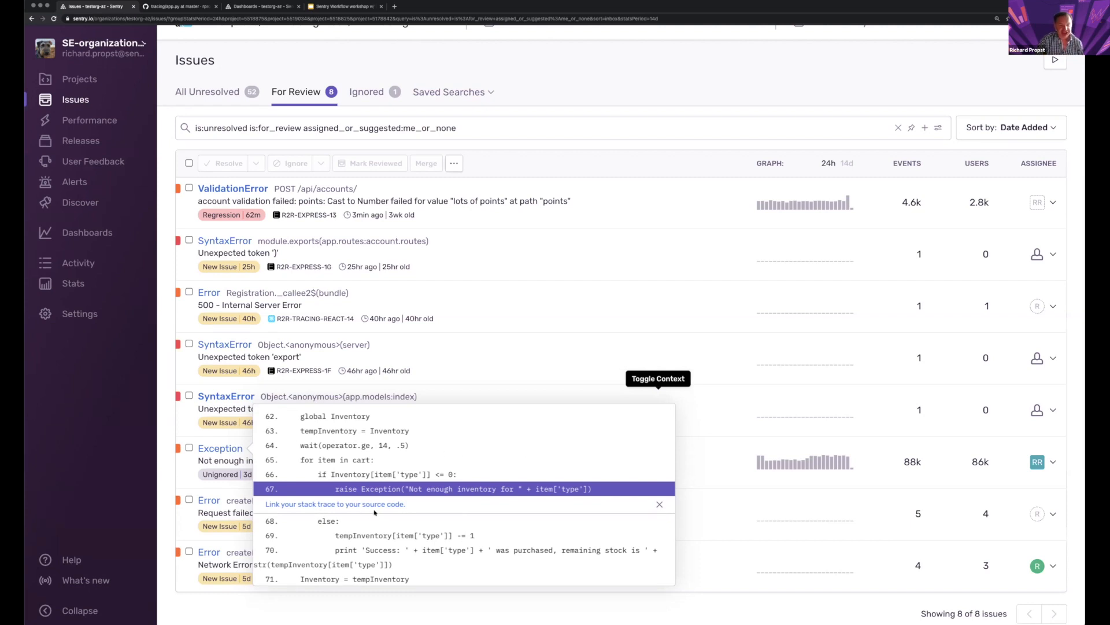
pyautogui.moveTo(373, 510)
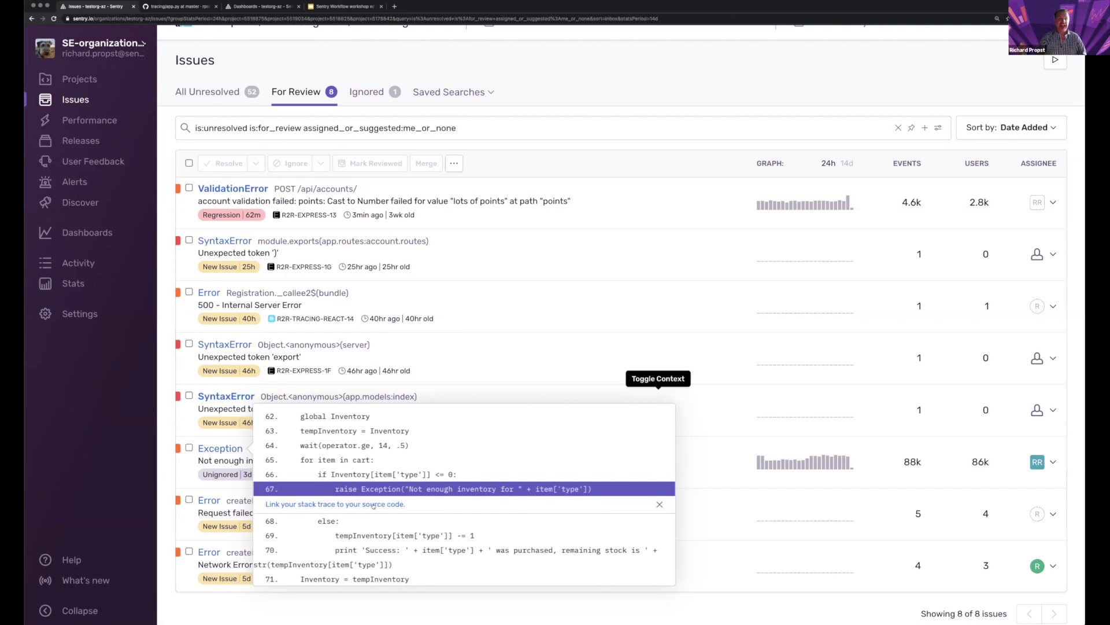
pyautogui.click(334, 503)
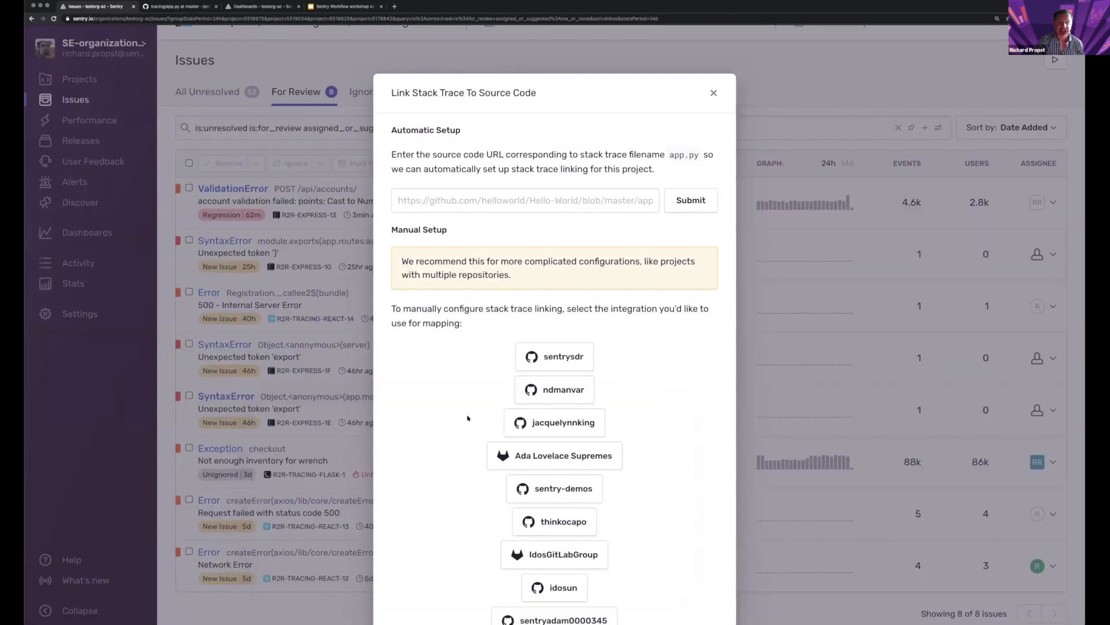
pyautogui.moveTo(473, 365)
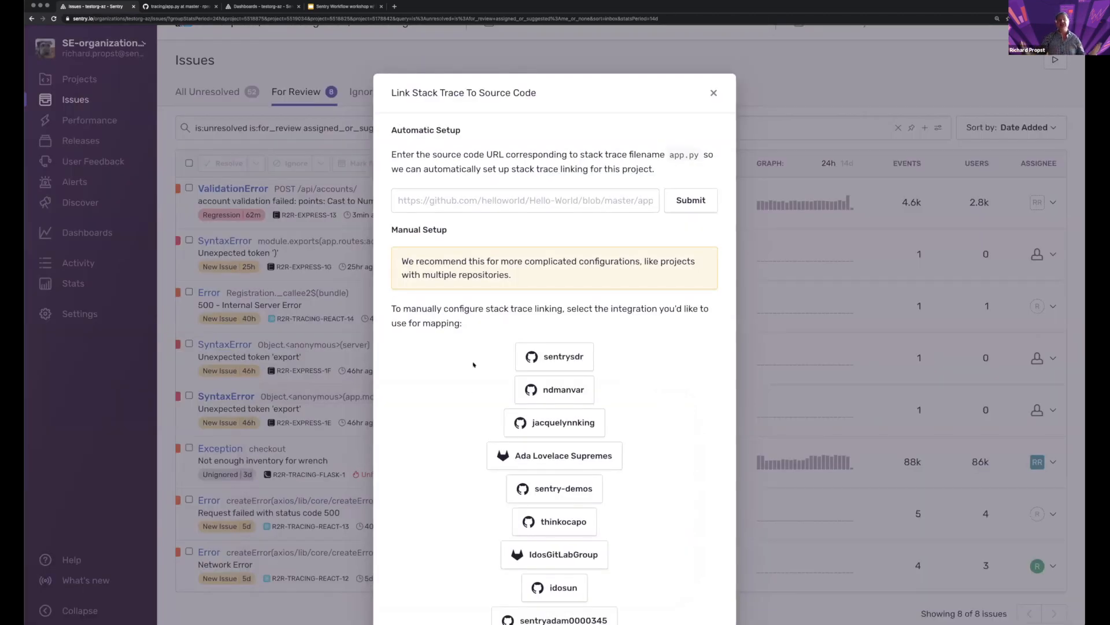
pyautogui.moveTo(470, 97)
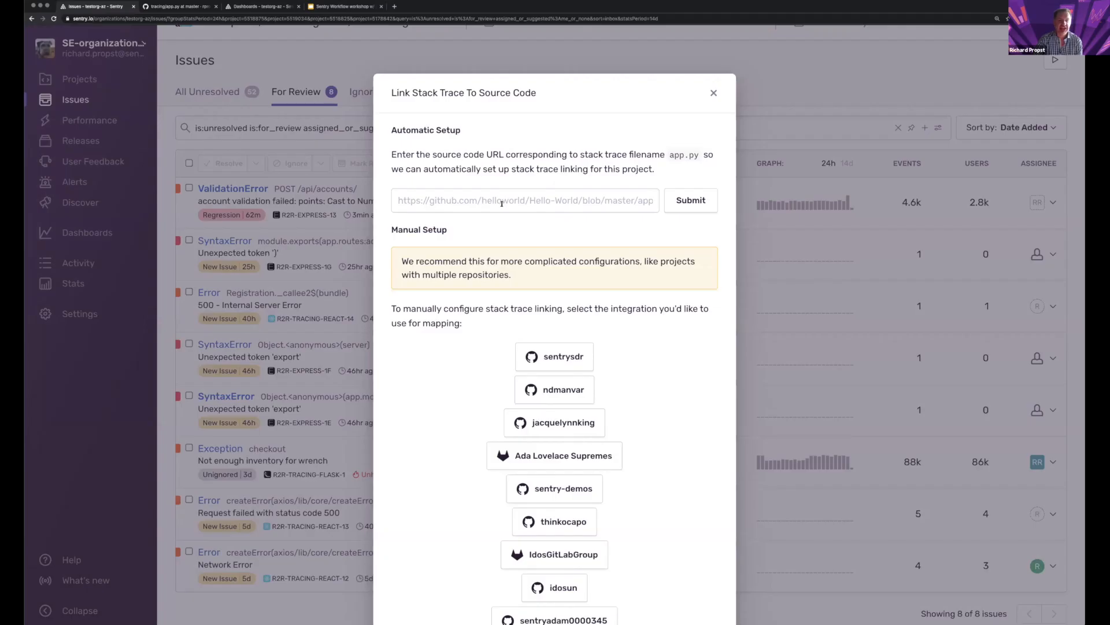
# - Submit the GitHub URL rpropst/tracing/blob/master/flask/app.py as the automatic stack trace mapping
pyautogui.write('https://github.com/rpropst/tracing/blob/master/flask/app.py')
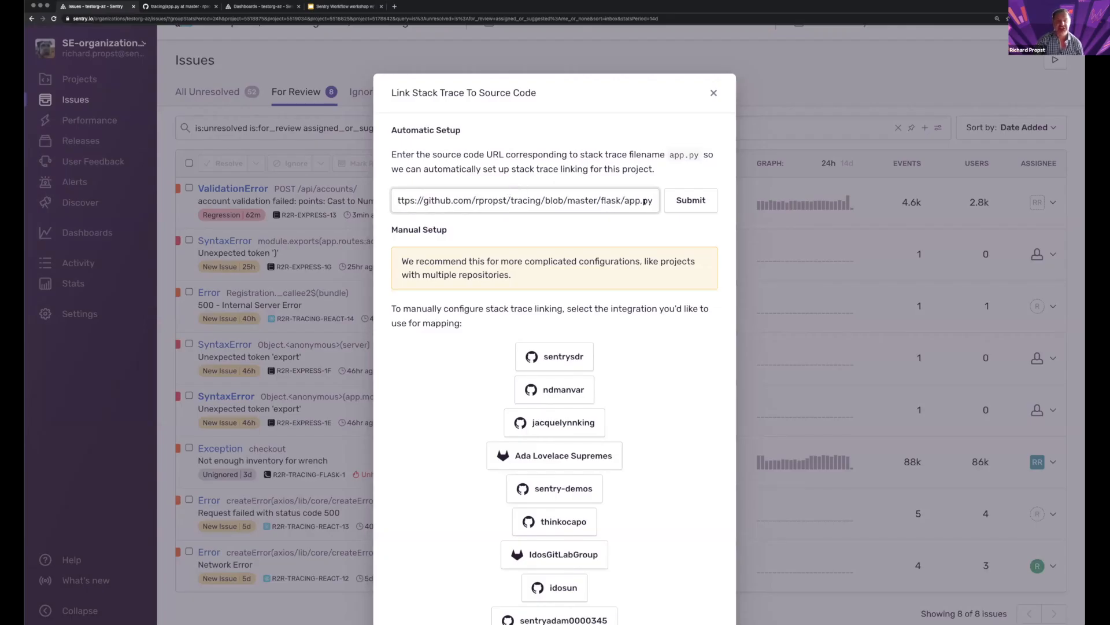
pyautogui.click(688, 200)
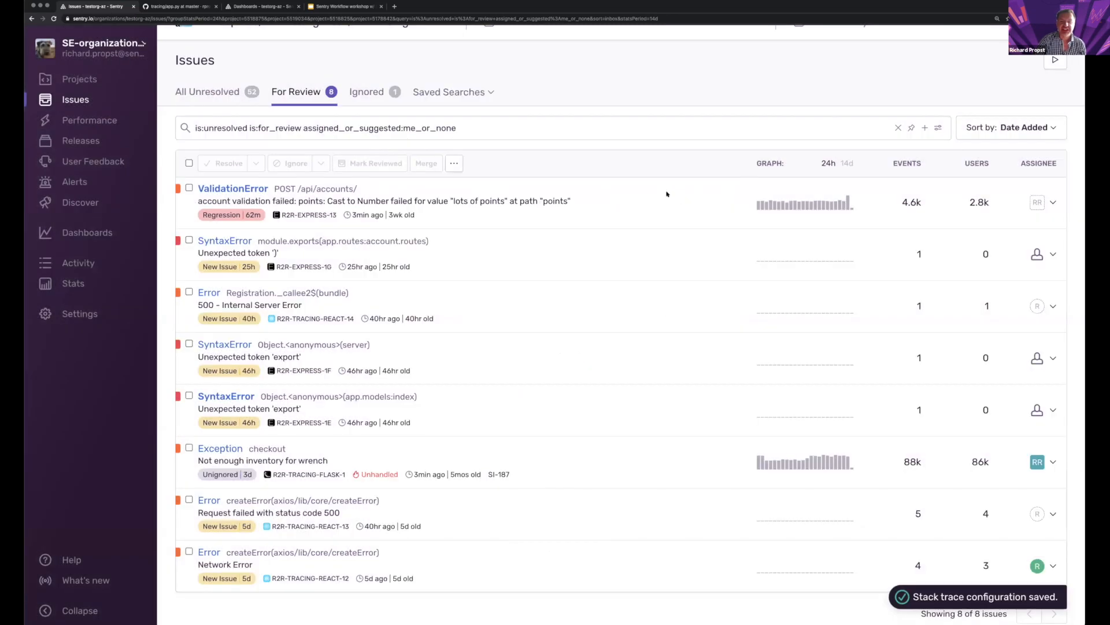
pyautogui.moveTo(655, 188)
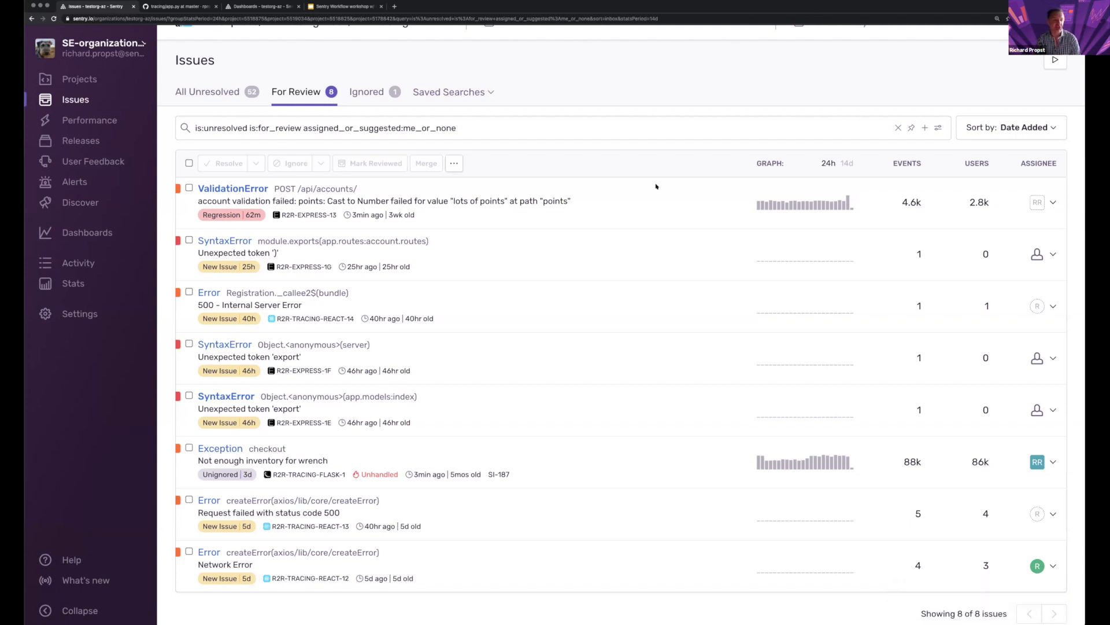
pyautogui.moveTo(385, 318)
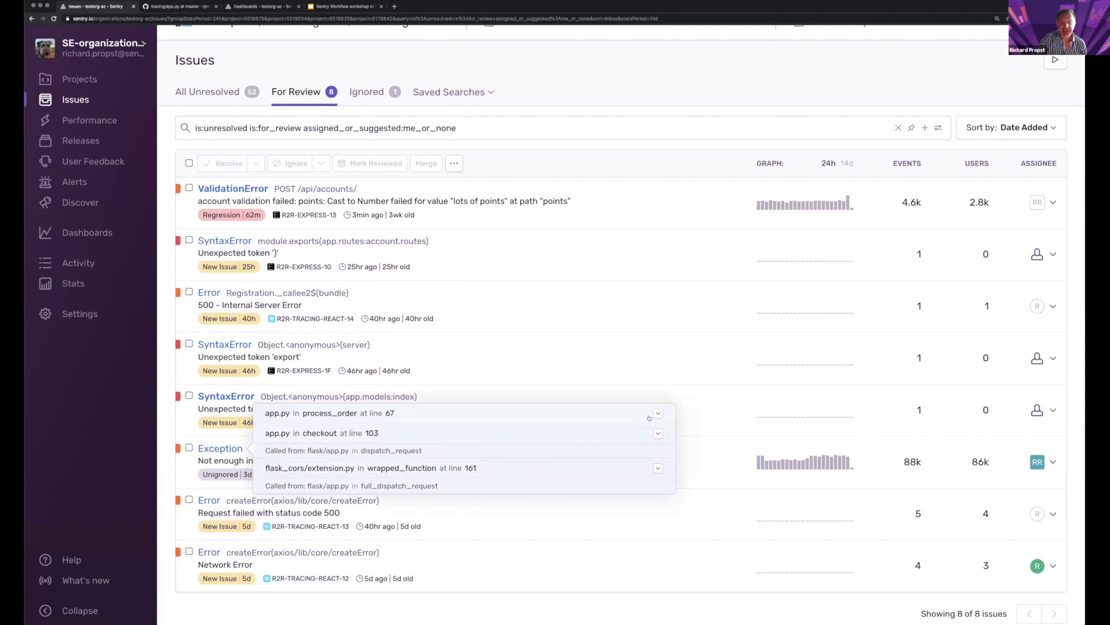
# - Expand the process_order frame again and view line 67 of flask/app.py on GitHub
pyautogui.click(656, 413)
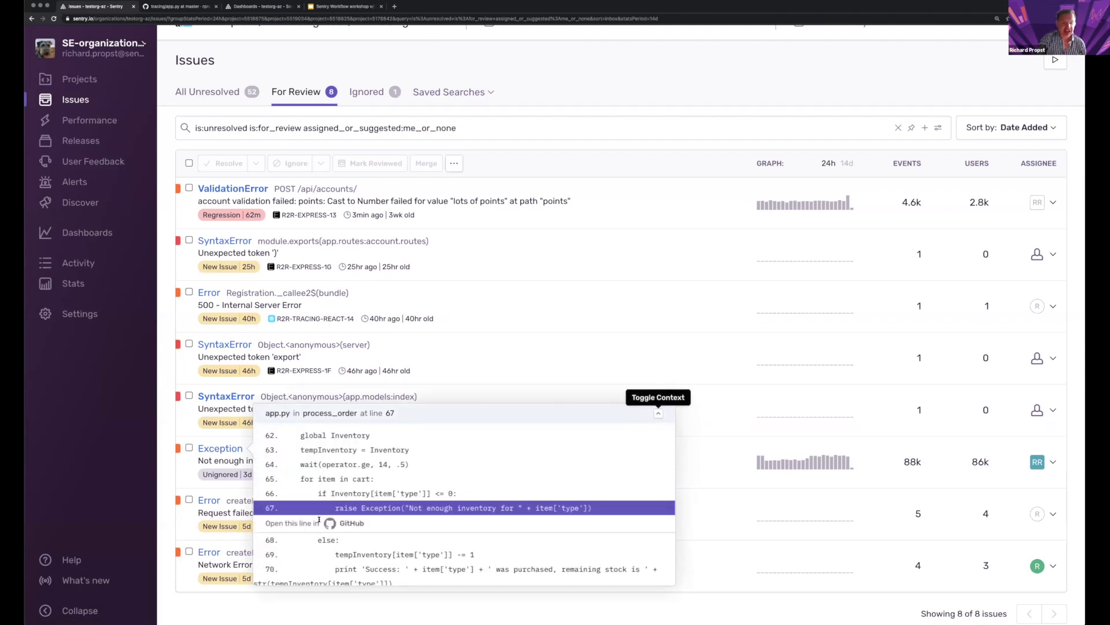
pyautogui.click(352, 523)
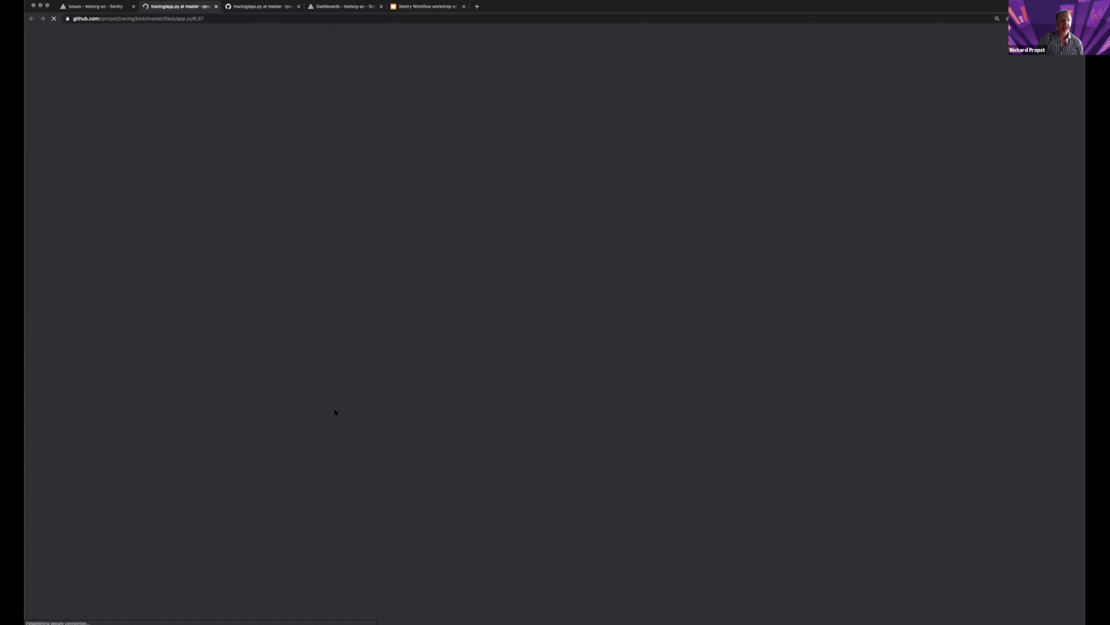